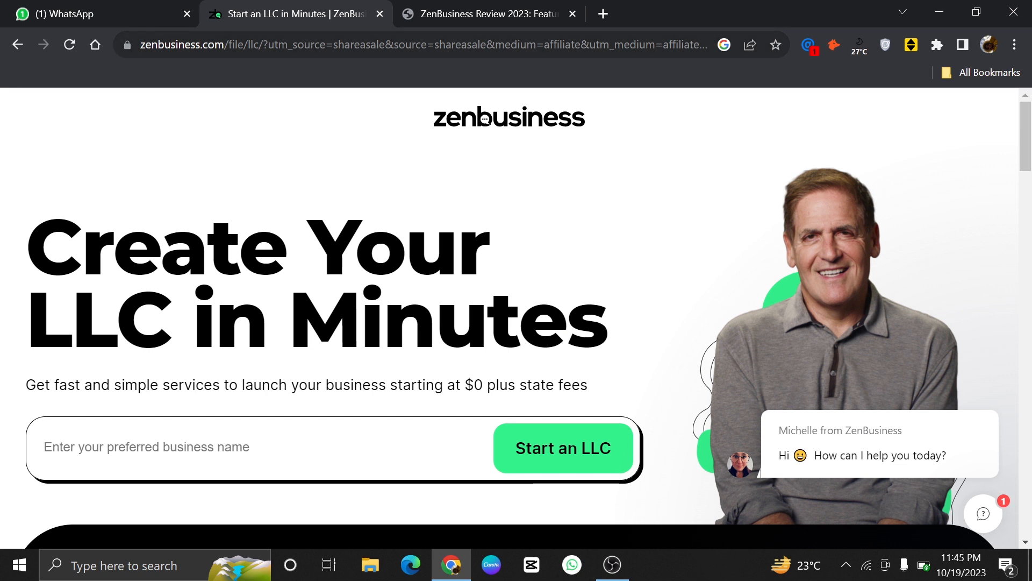
- Scroll to the Compare LLC Packages section showing Starter $0, Pro $199 and Premium $349
{"action": "scroll", "scroll_direction": "down", "scroll_amount": 3}
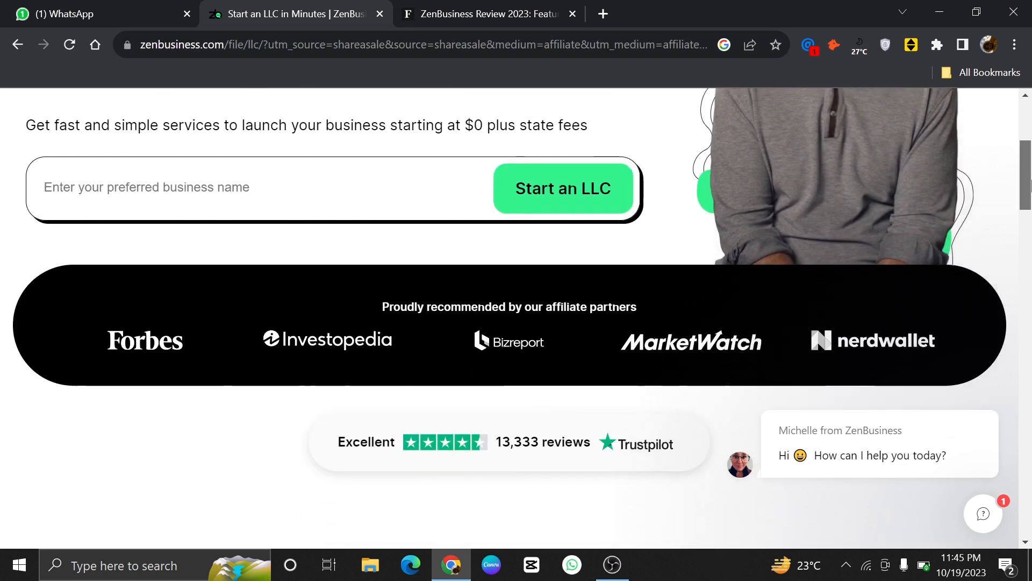
{"action": "scroll", "scroll_direction": "down", "scroll_amount": 3}
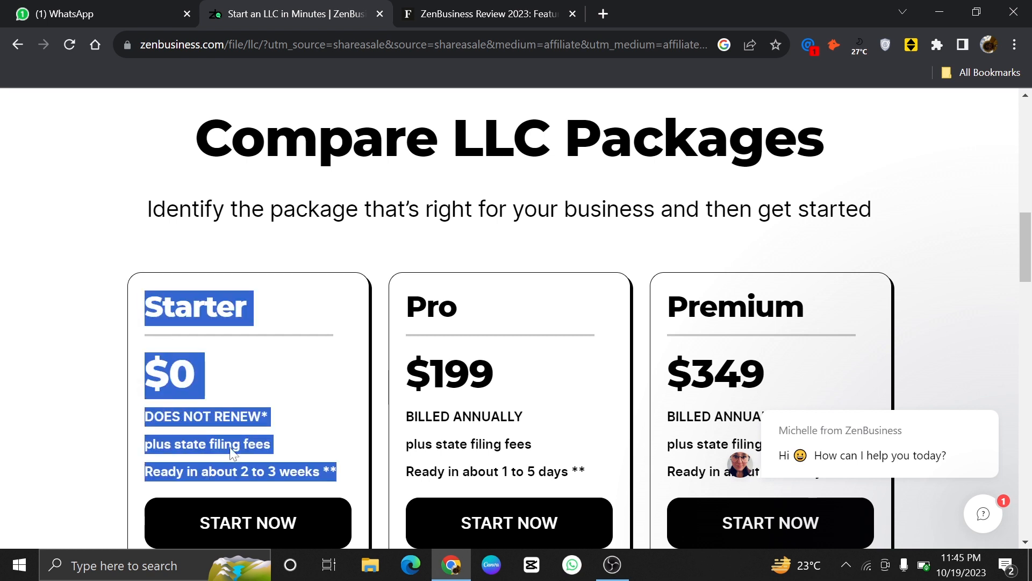
- Highlight the Pro and Premium package details, then reach the Top Features lists
{"action": "left_click", "coordinate": [403, 308]}
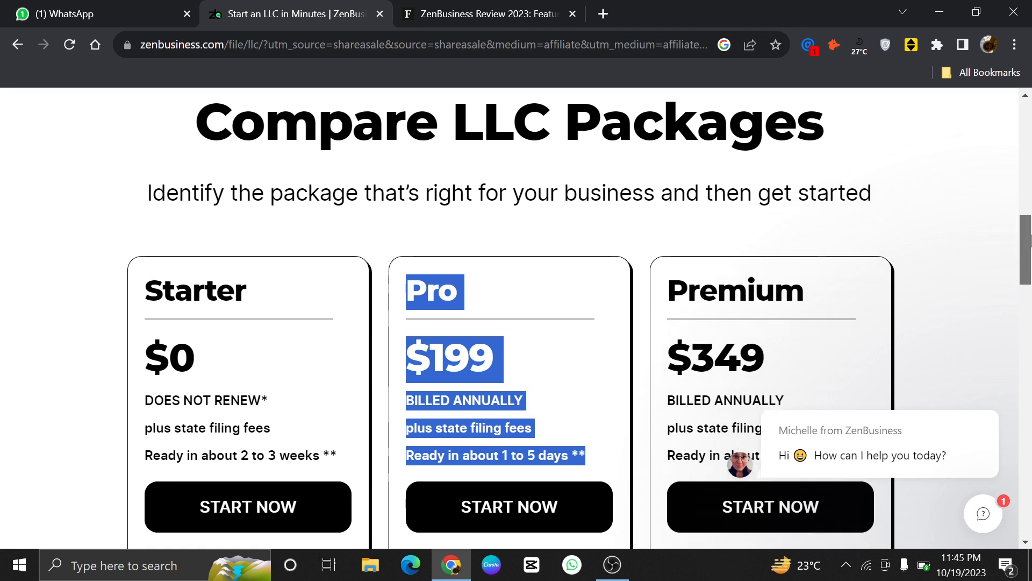
{"action": "scroll", "scroll_direction": "down", "scroll_amount": 3}
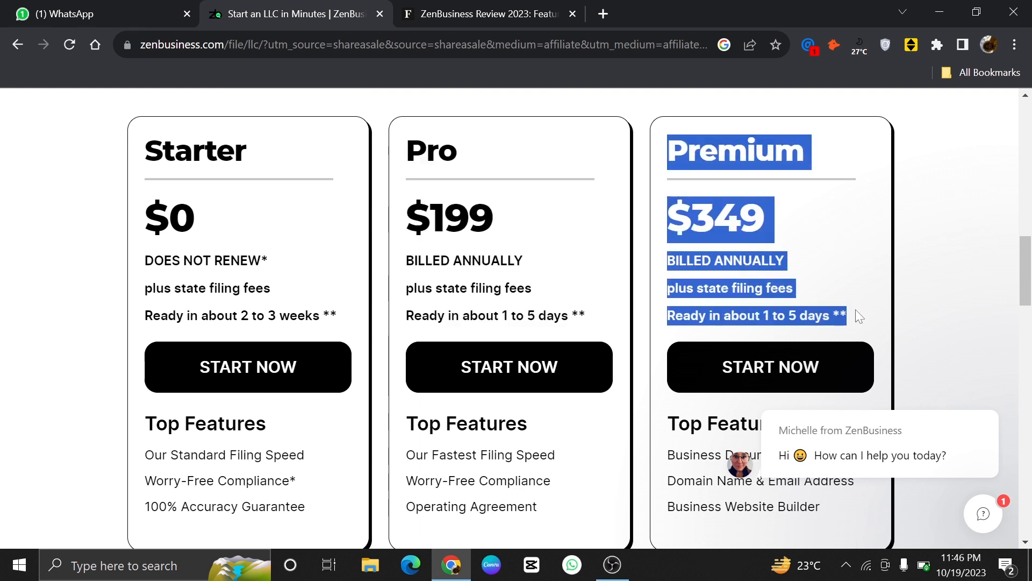
{"action": "mouse_move", "coordinate": [216, 194]}
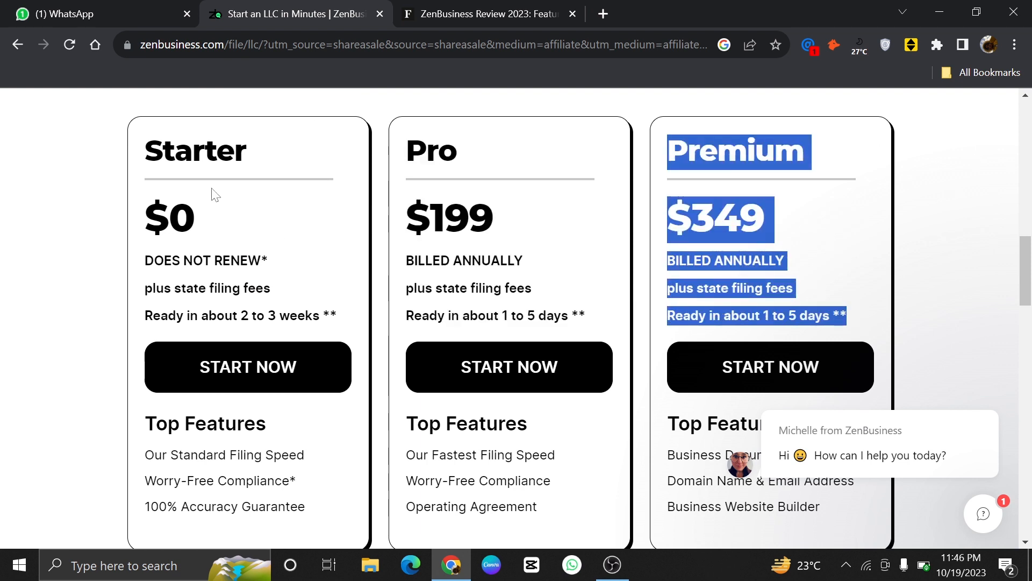
{"action": "mouse_move", "coordinate": [968, 246]}
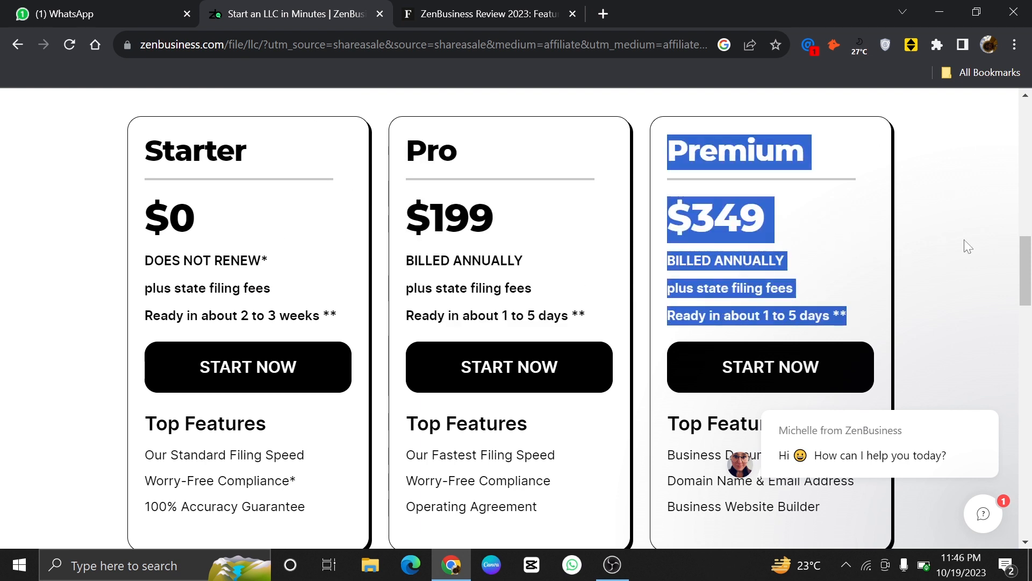
{"action": "scroll", "scroll_direction": "down", "scroll_amount": 3}
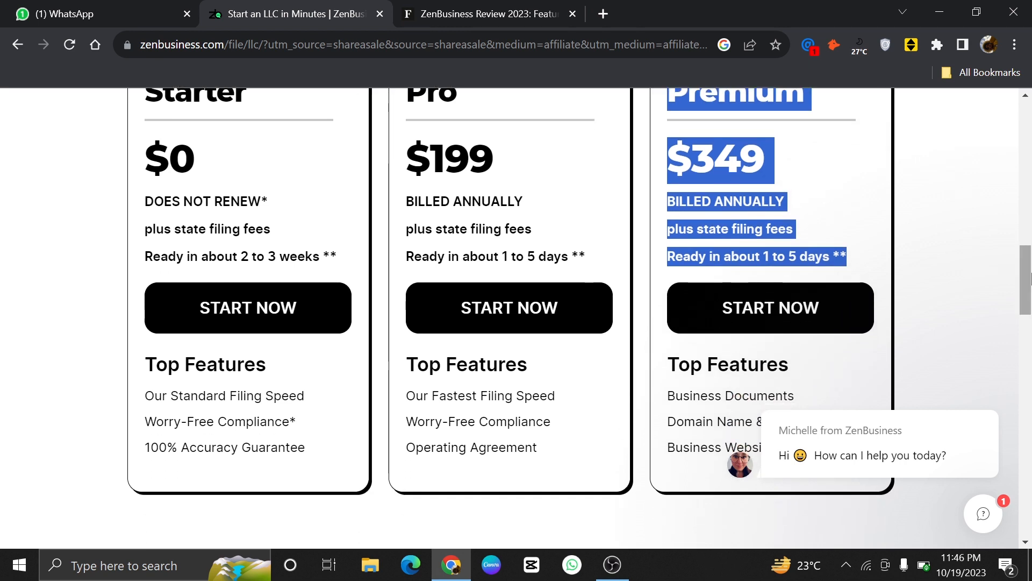
{"action": "mouse_move", "coordinate": [143, 327]}
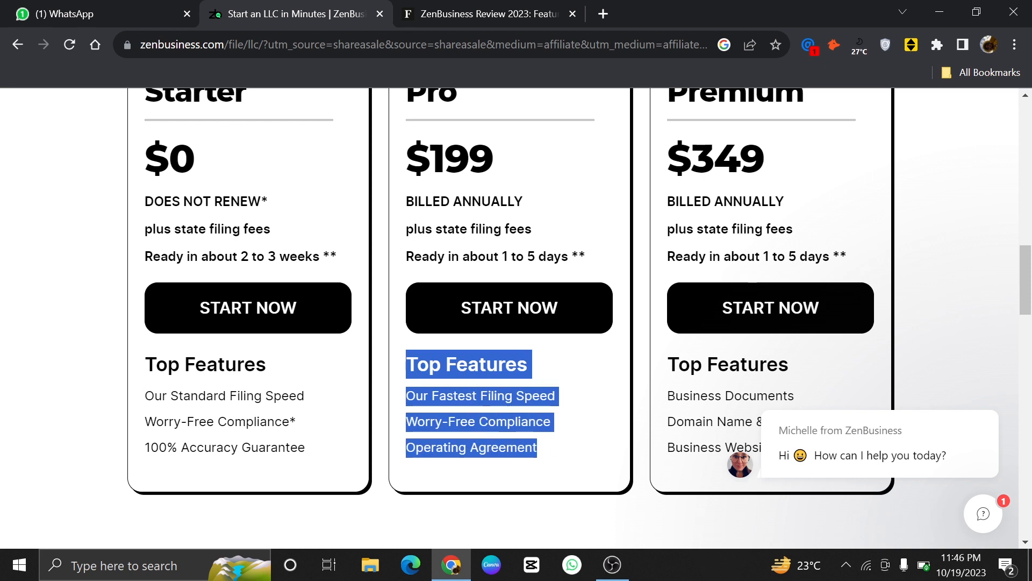
- Review Premium's top features, then switch to the Forbes Advisor ZenBusiness review
{"action": "scroll", "scroll_direction": "down", "scroll_amount": 3}
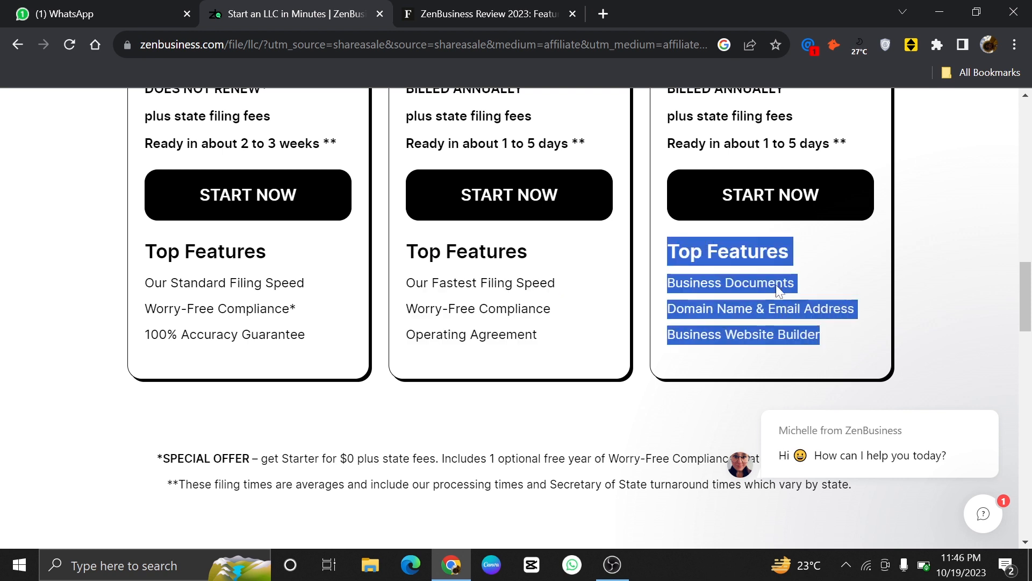
{"action": "mouse_move", "coordinate": [805, 288]}
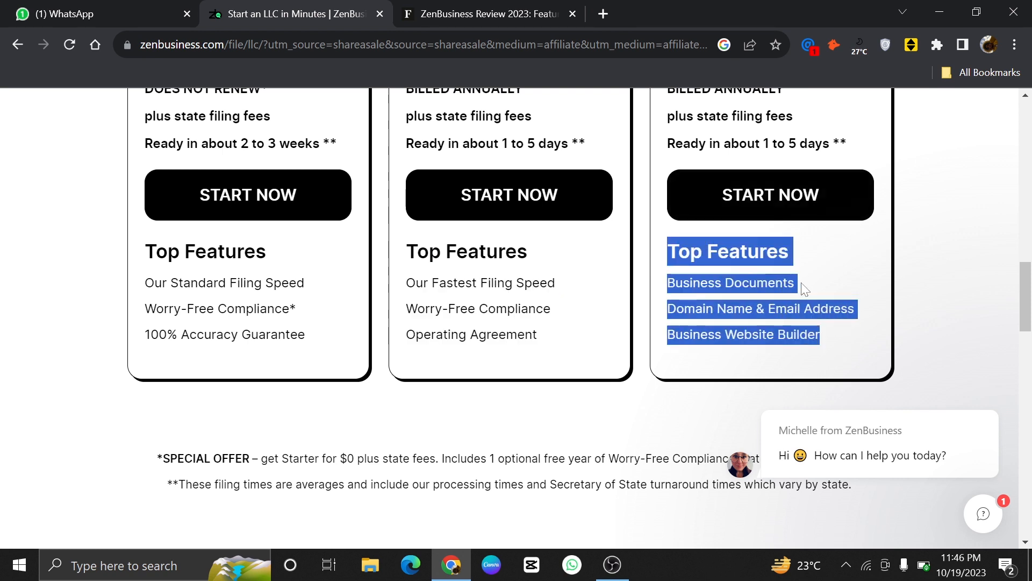
{"action": "left_click", "coordinate": [487, 14]}
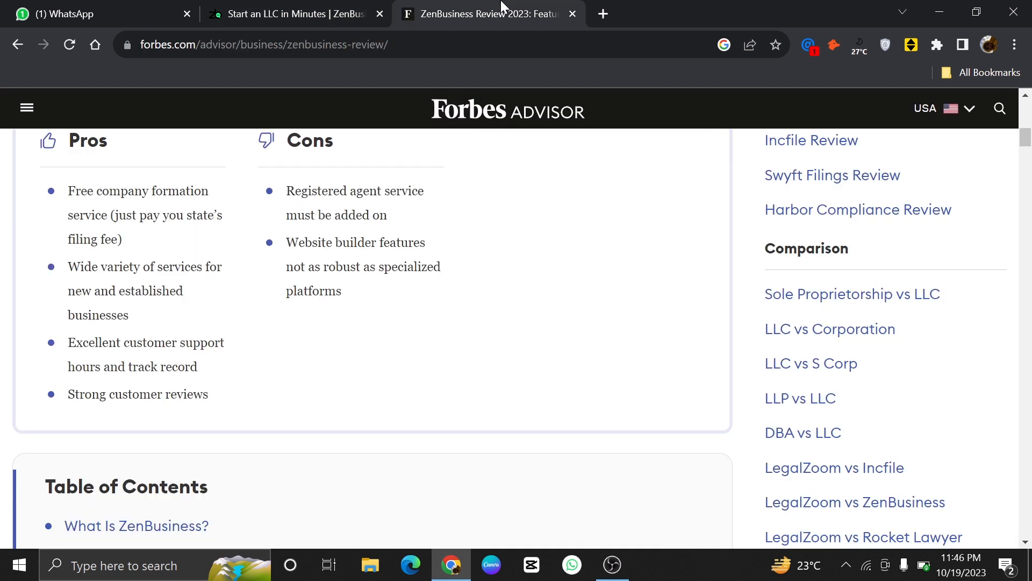
- Highlight the ZenBusiness Cons list on Forbes Advisor, then clear the highlight
{"action": "right_click", "coordinate": [490, 13]}
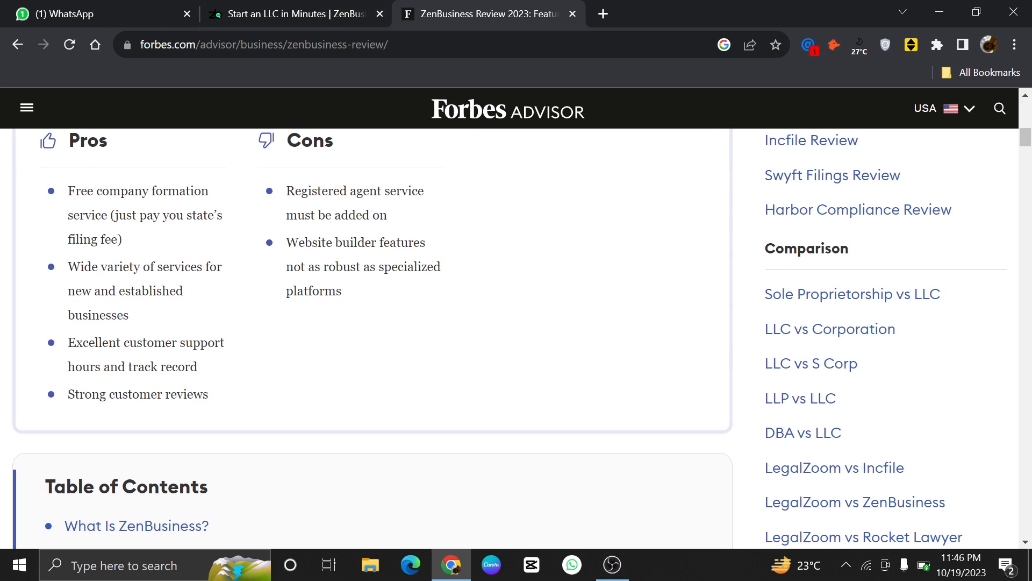
{"action": "double_click", "coordinate": [86, 140]}
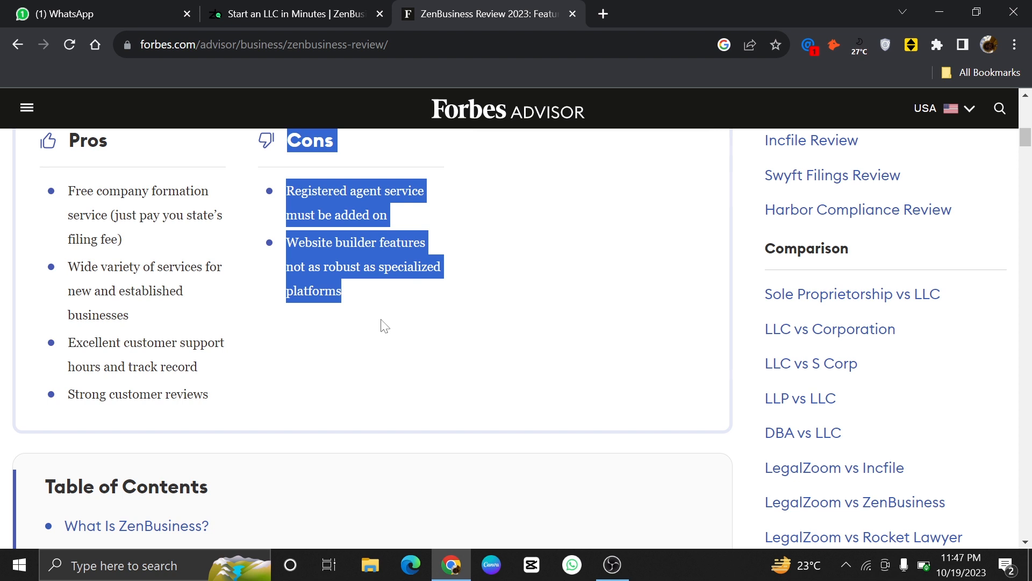
{"action": "left_click", "coordinate": [497, 332]}
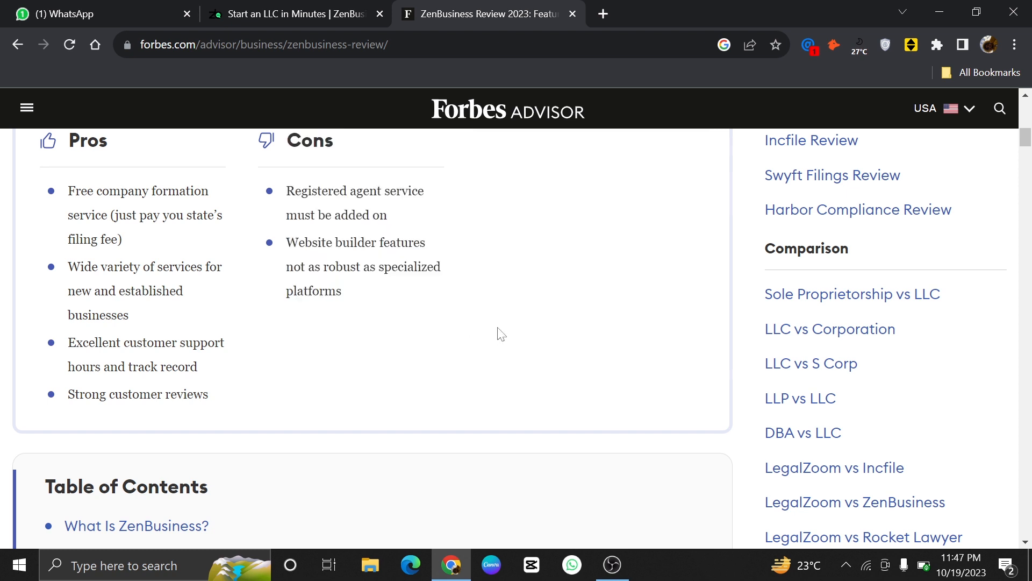
- Return to the ZenBusiness LLC page and scroll back to its top
{"action": "left_click", "coordinate": [289, 14]}
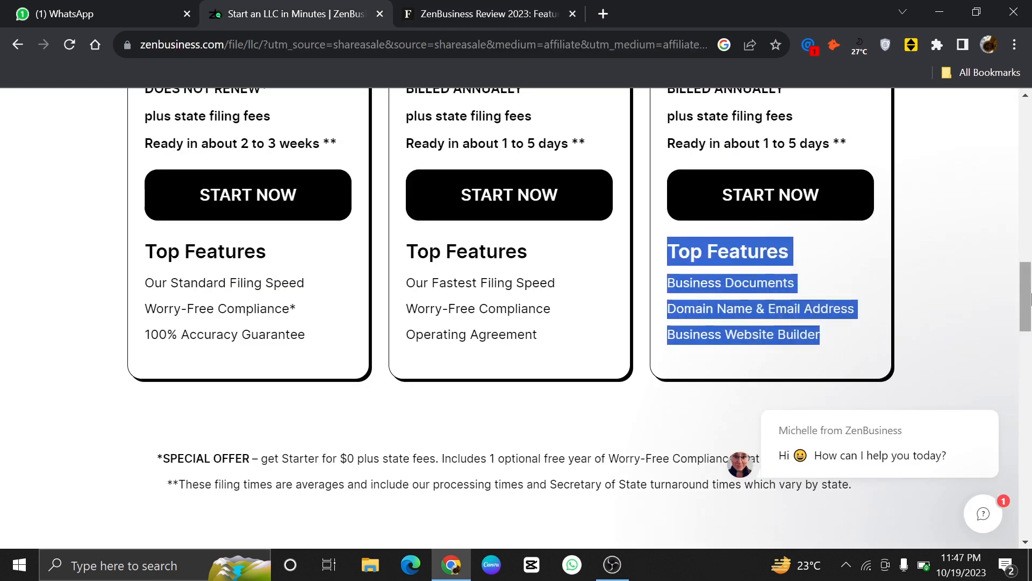
{"action": "scroll", "scroll_direction": "up", "scroll_amount": 3}
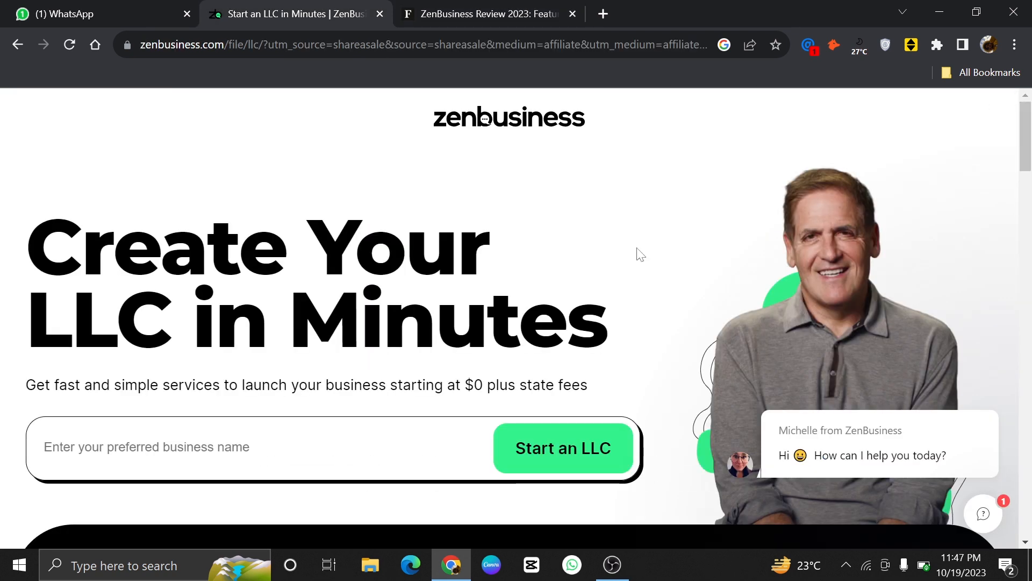